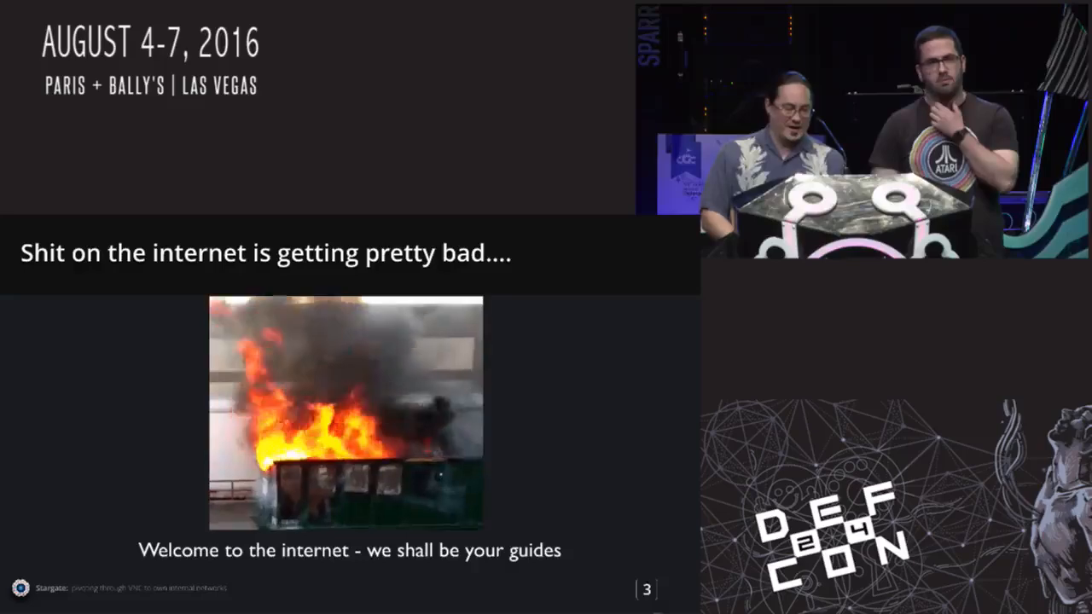
# Step: Advance through the presentation slides, past the solar power storage and boats slides
pyautogui.press('Right')
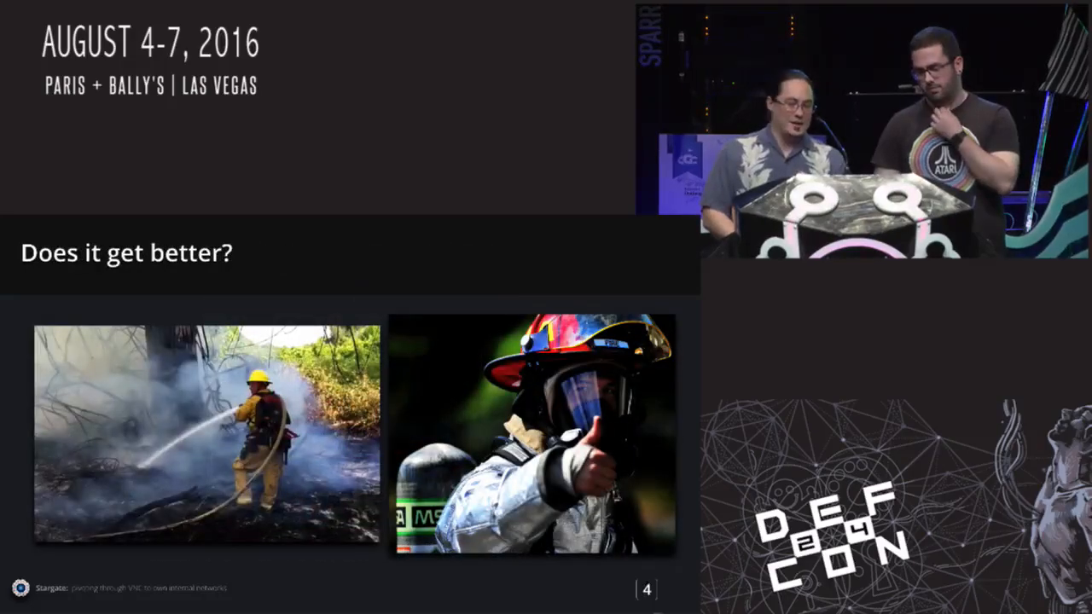
pyautogui.press('right')
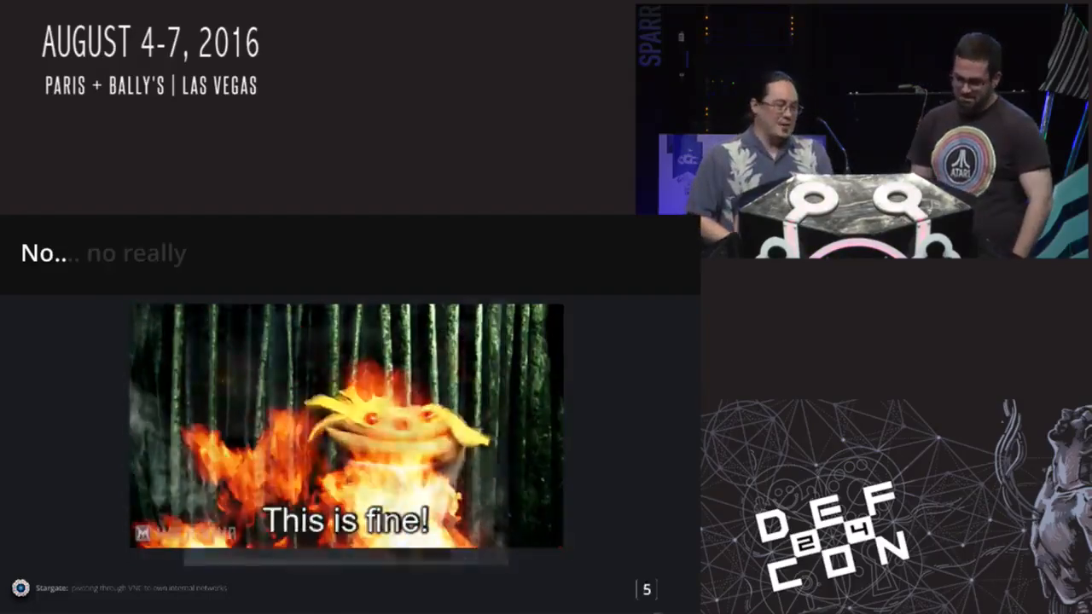
pyautogui.press('Right')
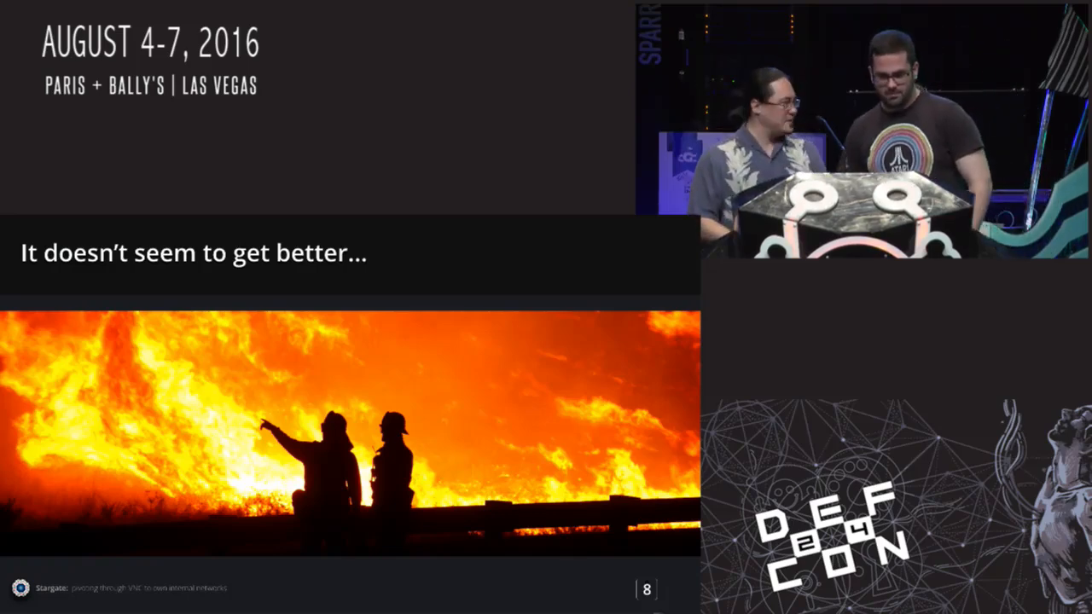
pyautogui.press('Right')
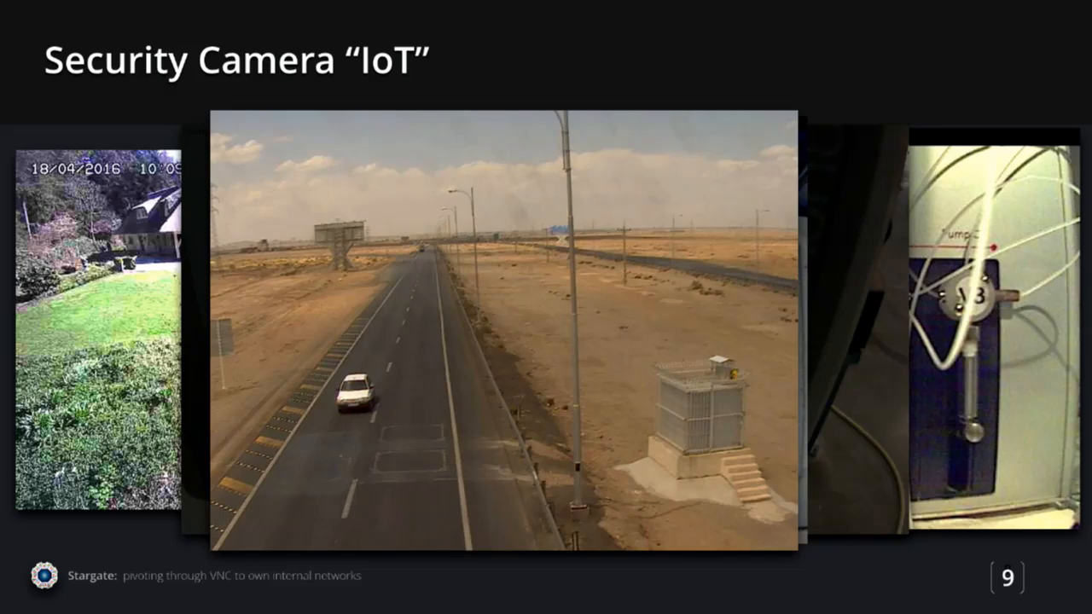
pyautogui.press('Right')
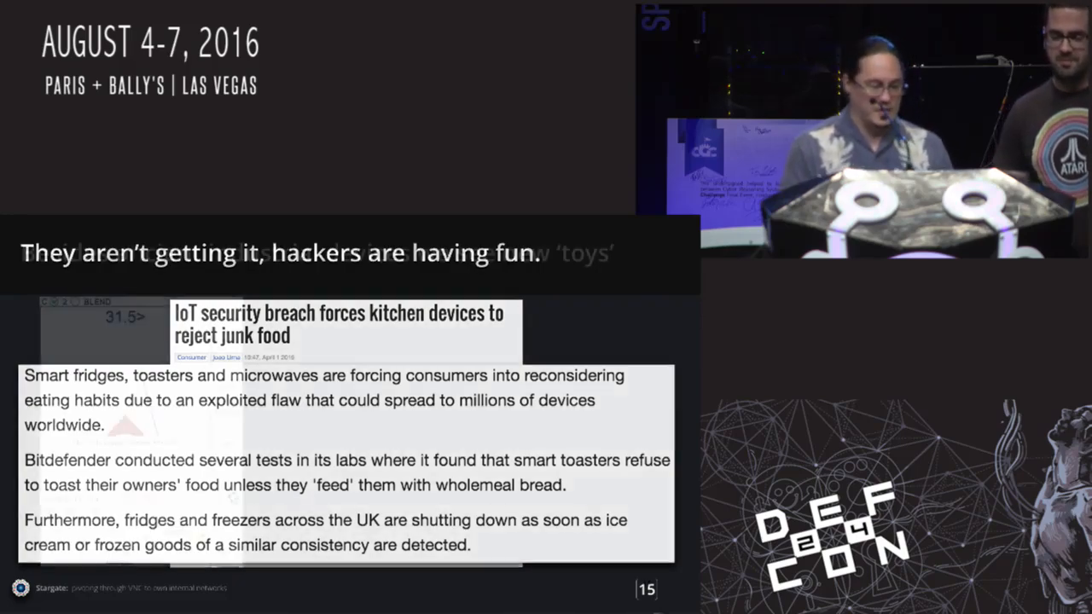
pyautogui.press('Right')
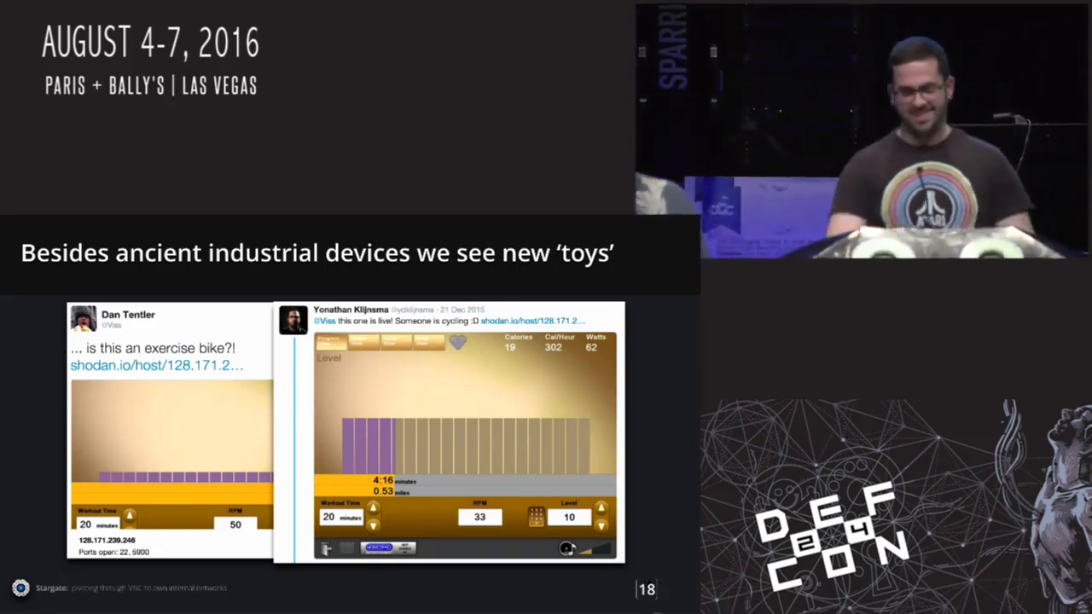
pyautogui.press('right')
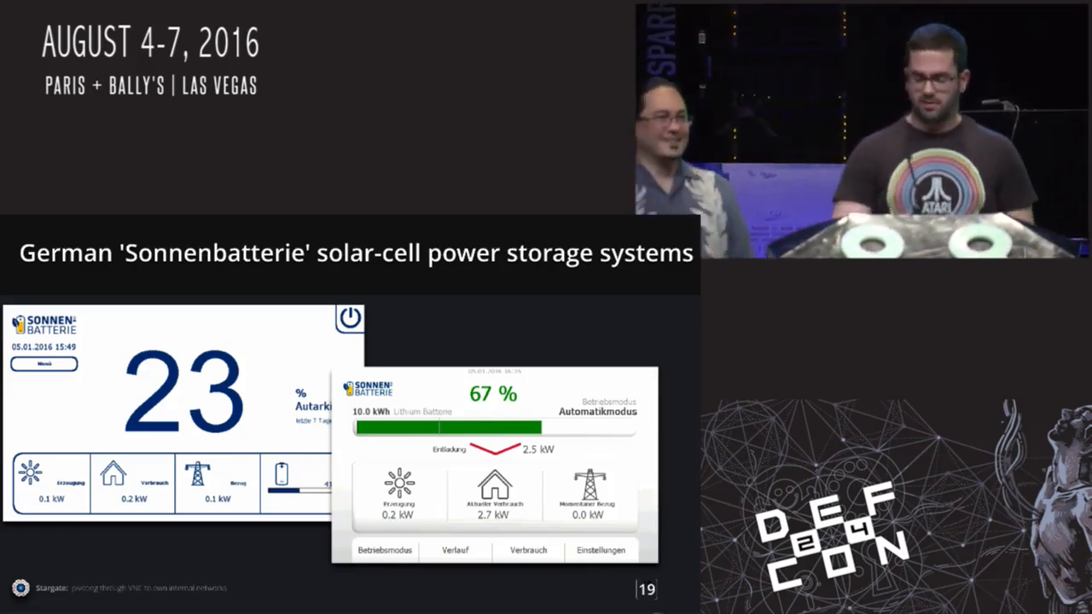
pyautogui.press('Right')
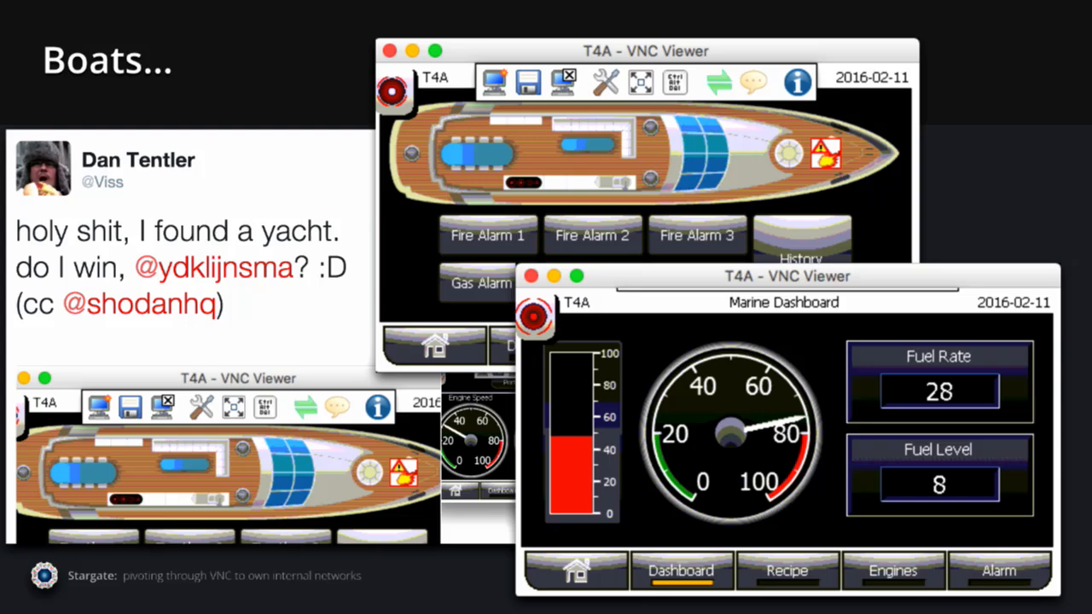
pyautogui.press('right')
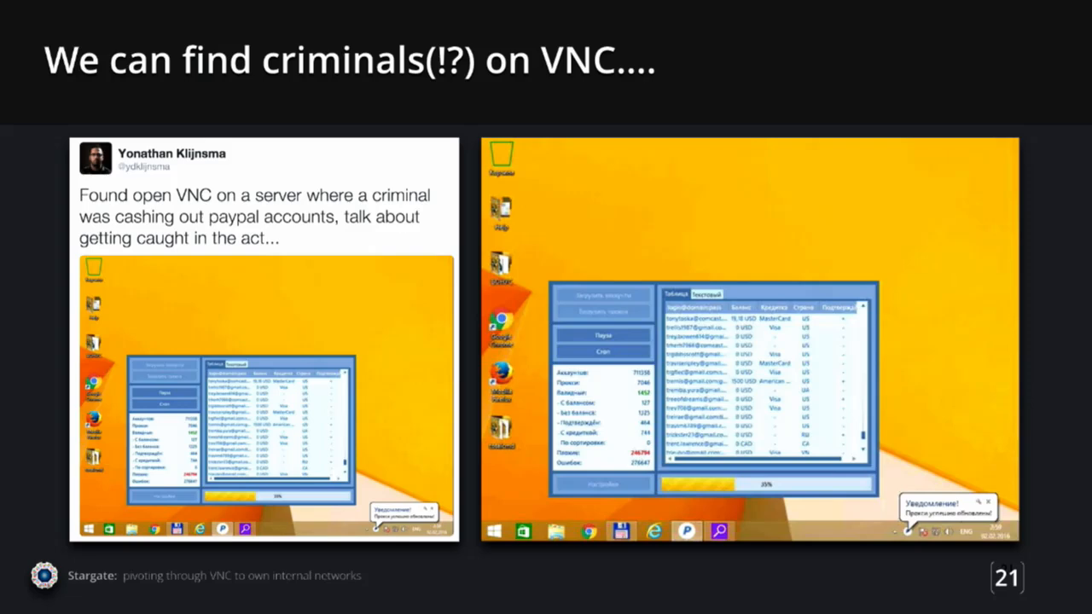
pyautogui.press('Right')
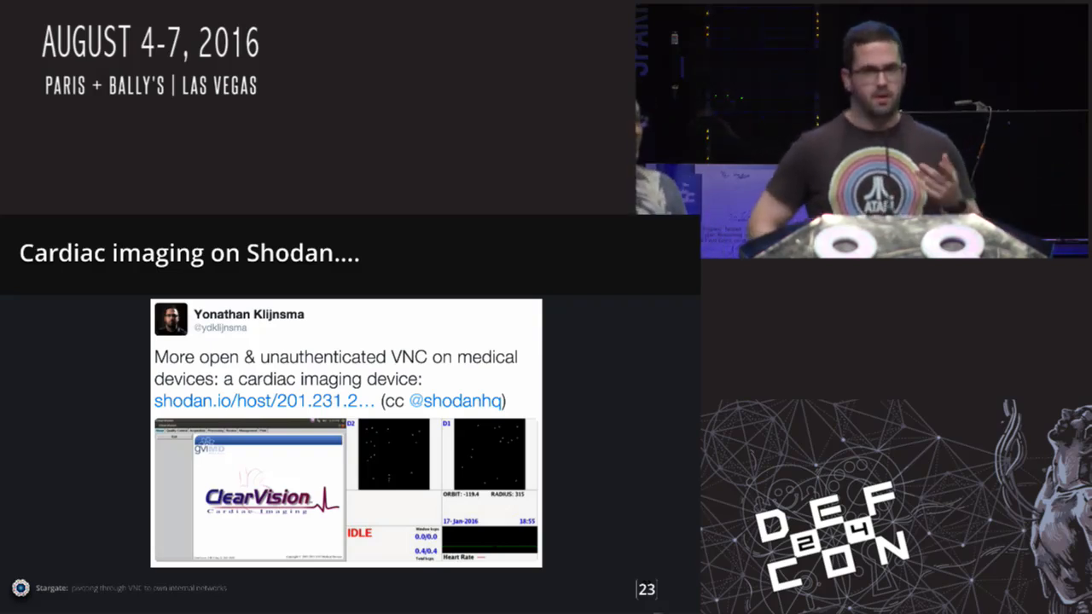
pyautogui.press('right')
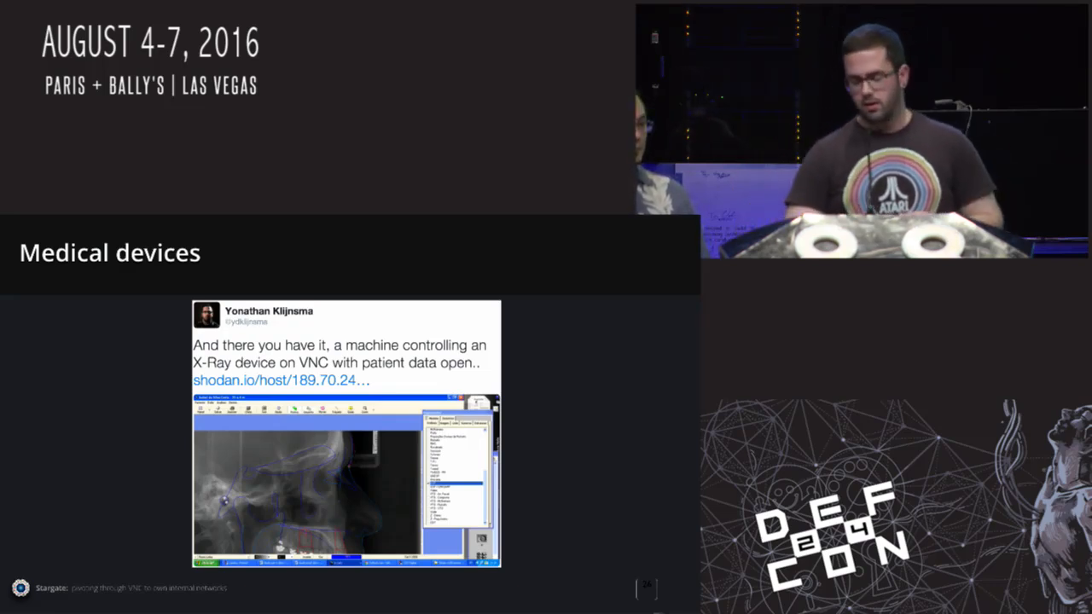
pyautogui.press('Right')
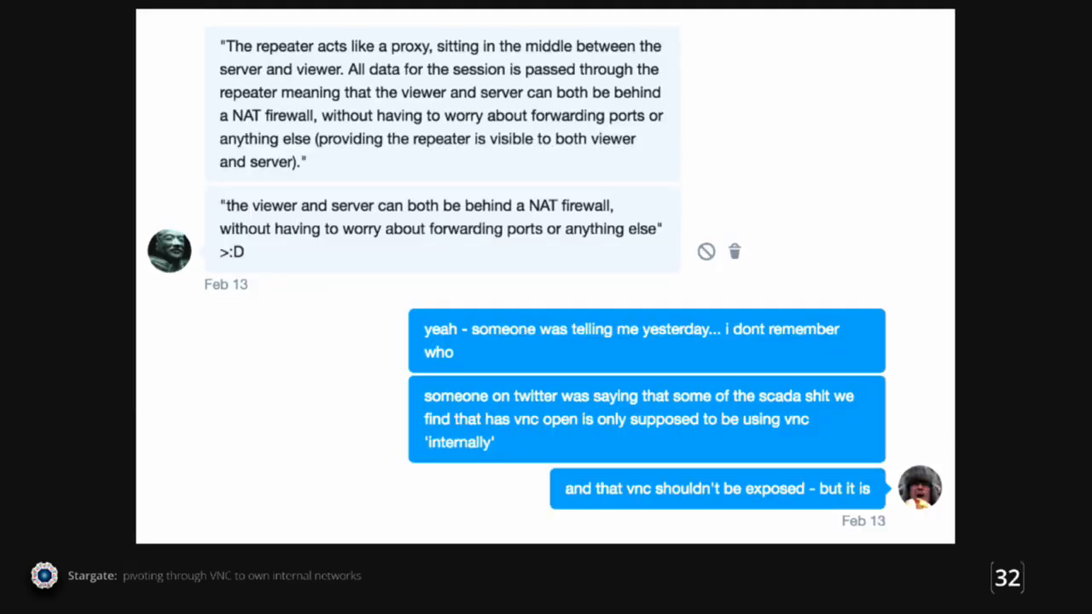
# Step: Scroll down and advance through further presentation slides
pyautogui.scroll(-3)
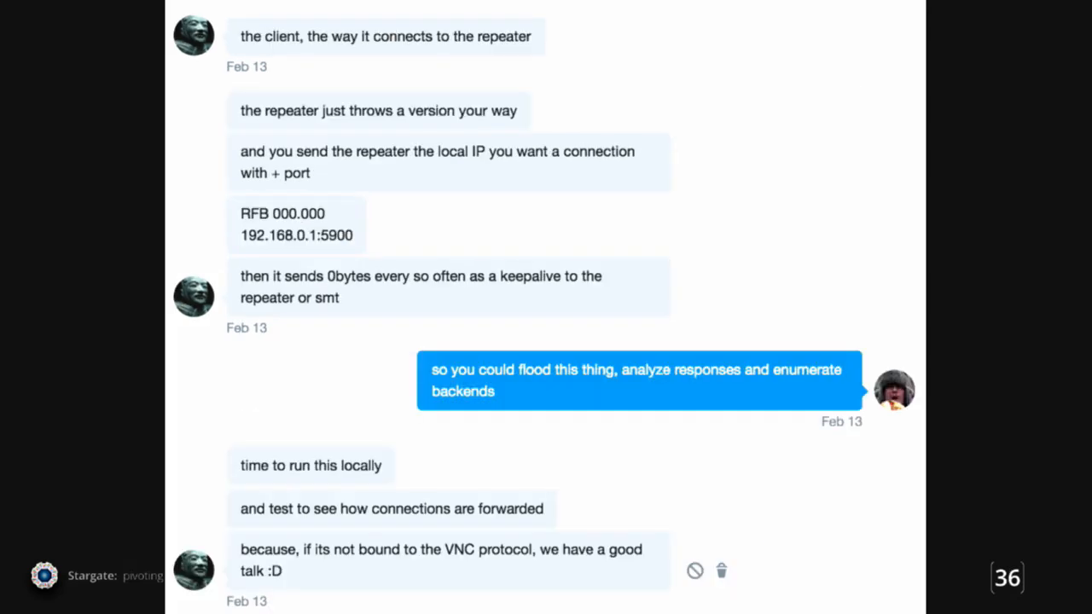
pyautogui.scroll(-3)
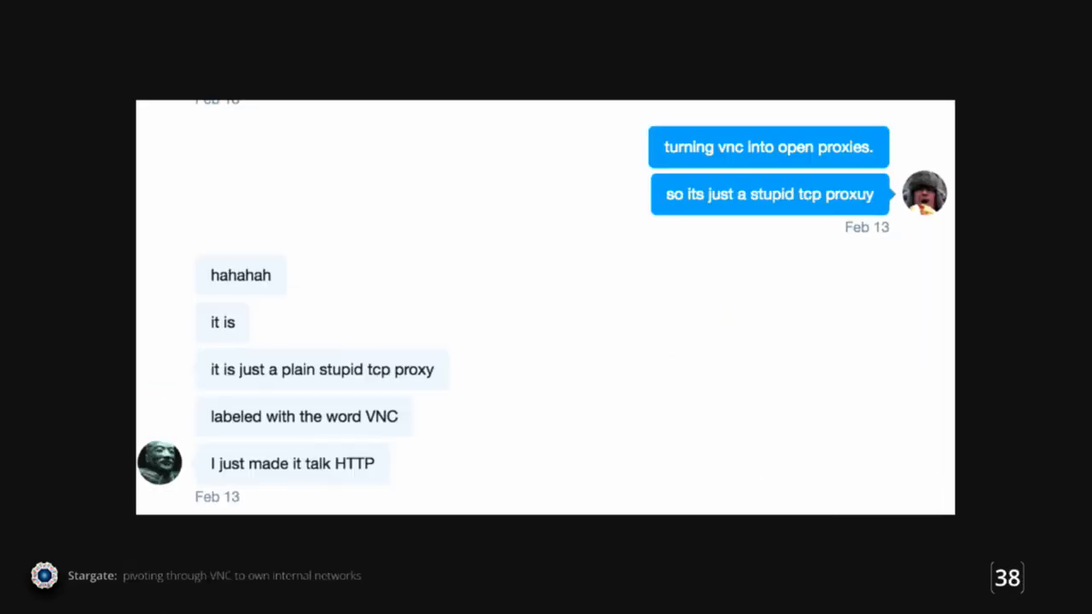
pyautogui.scroll(-3)
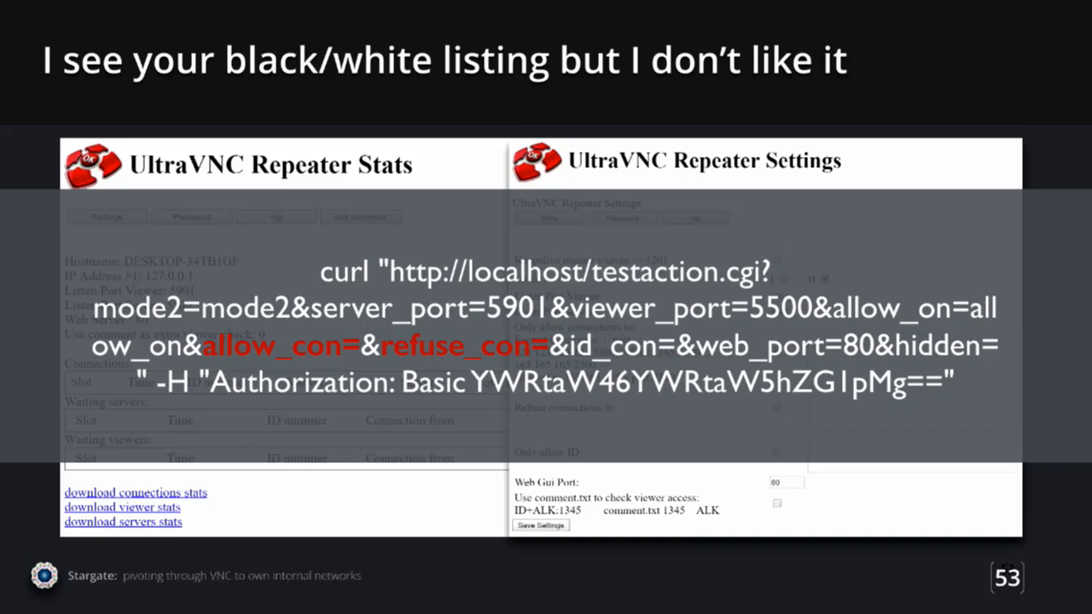
pyautogui.press('right')
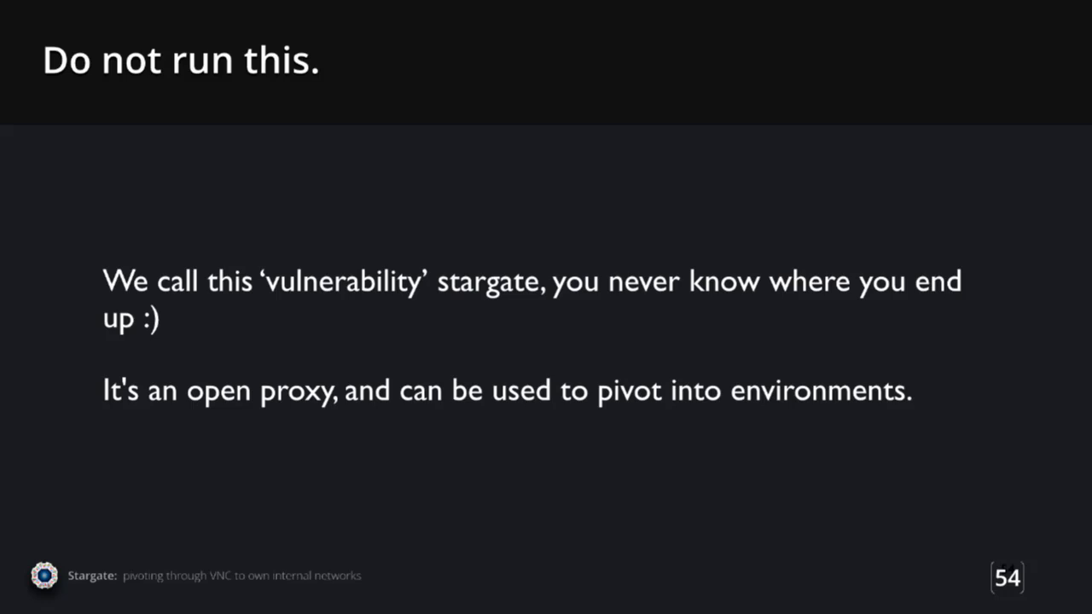
pyautogui.press('Right')
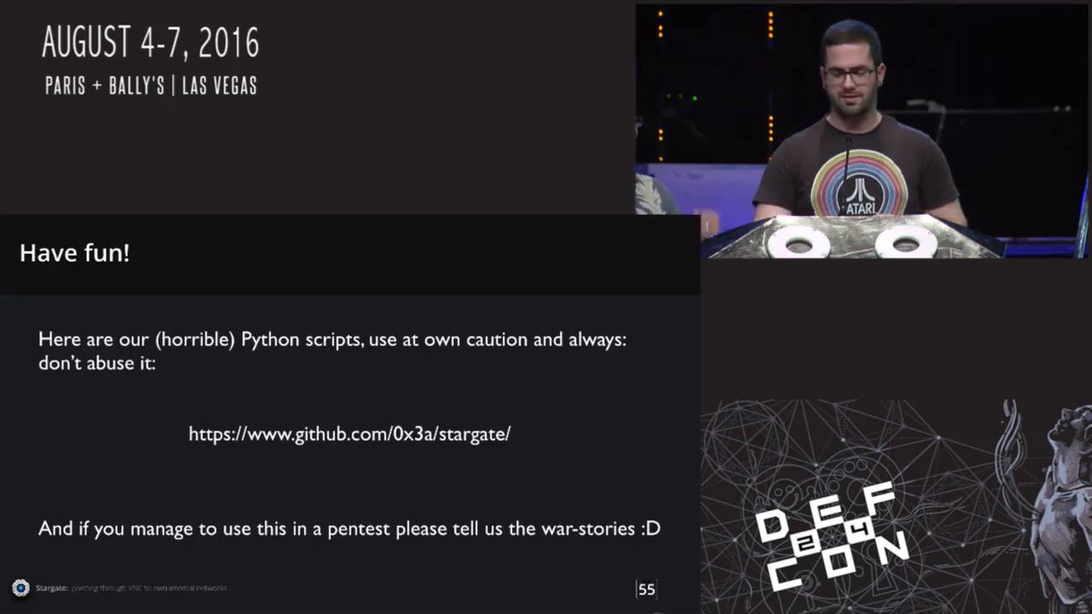
# Step: Confirm the manual proxy settings and request google.com through the proxy
pyautogui.press('Right')
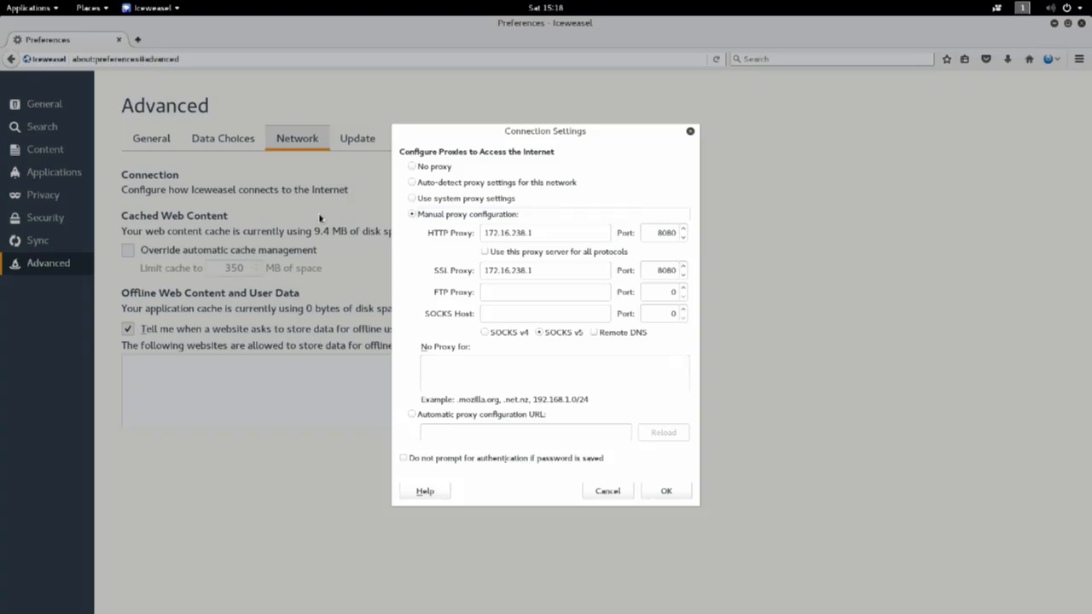
pyautogui.moveTo(727, 316)
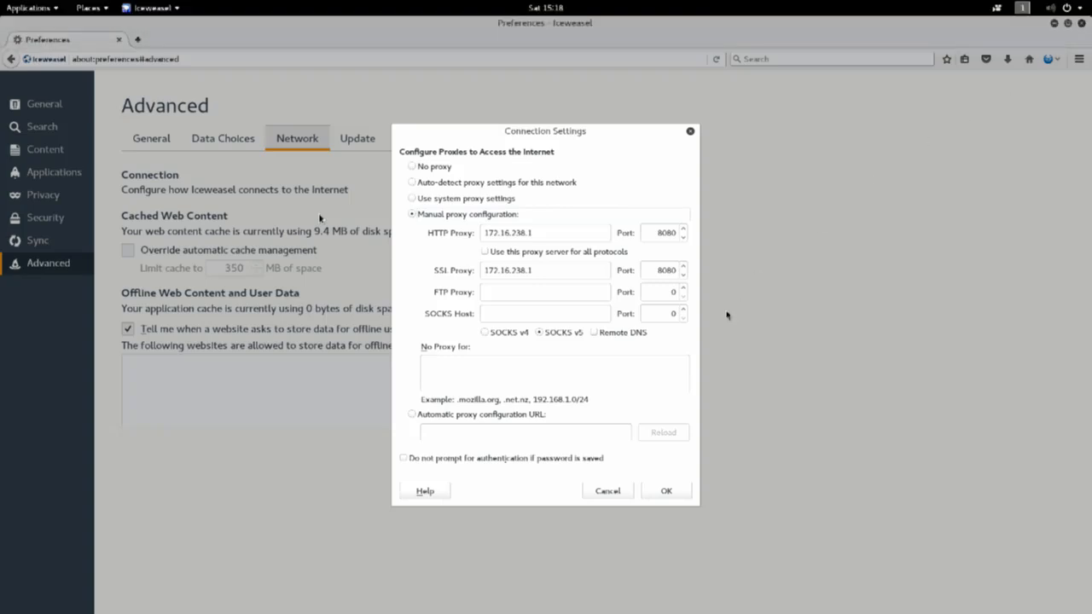
pyautogui.moveTo(600, 505)
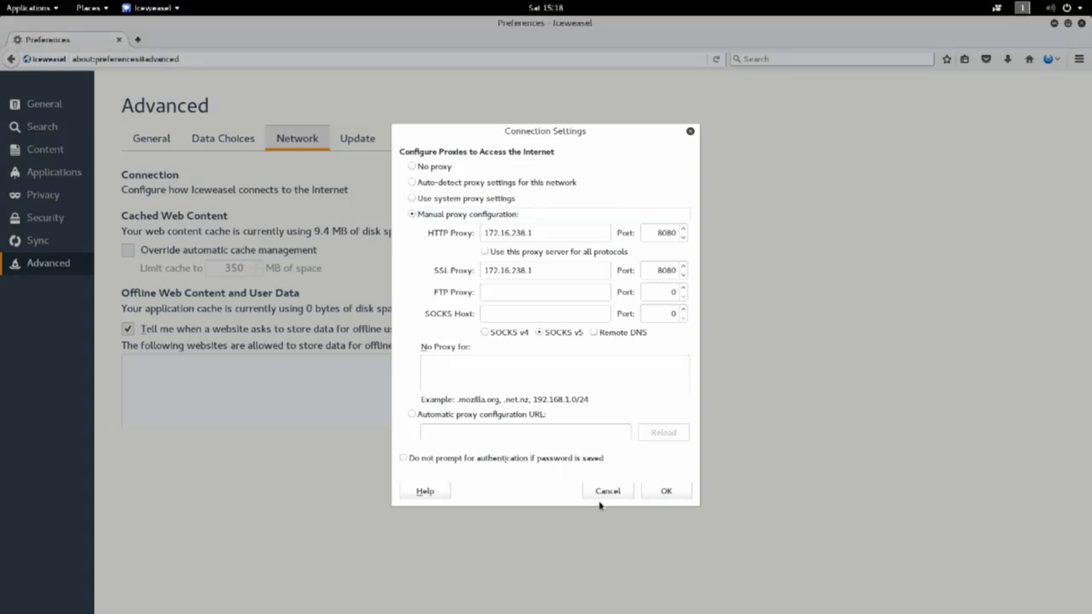
pyautogui.click(606, 490)
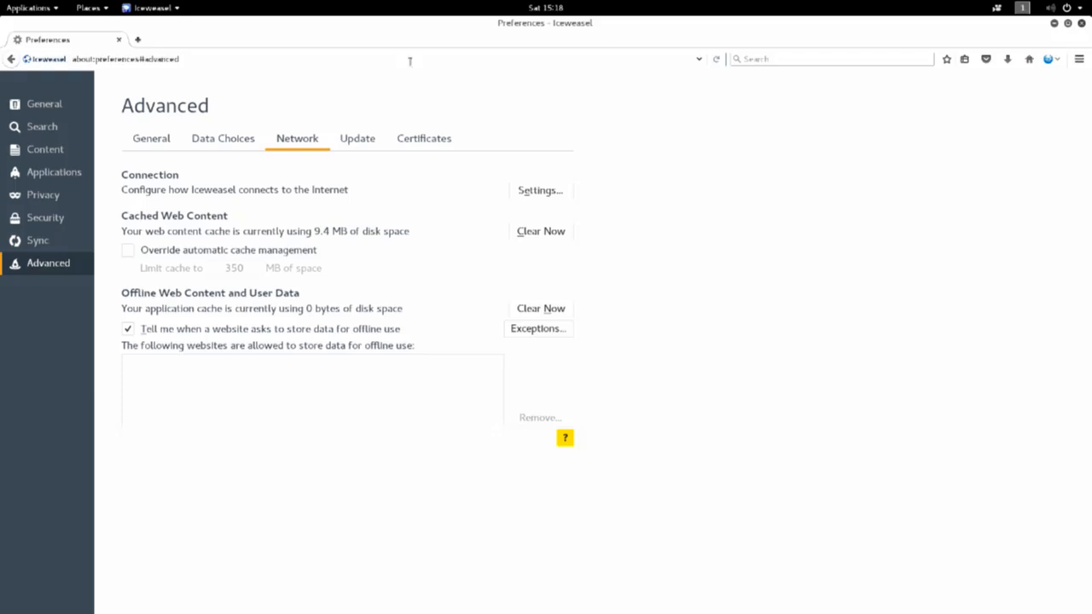
pyautogui.write('google.com')
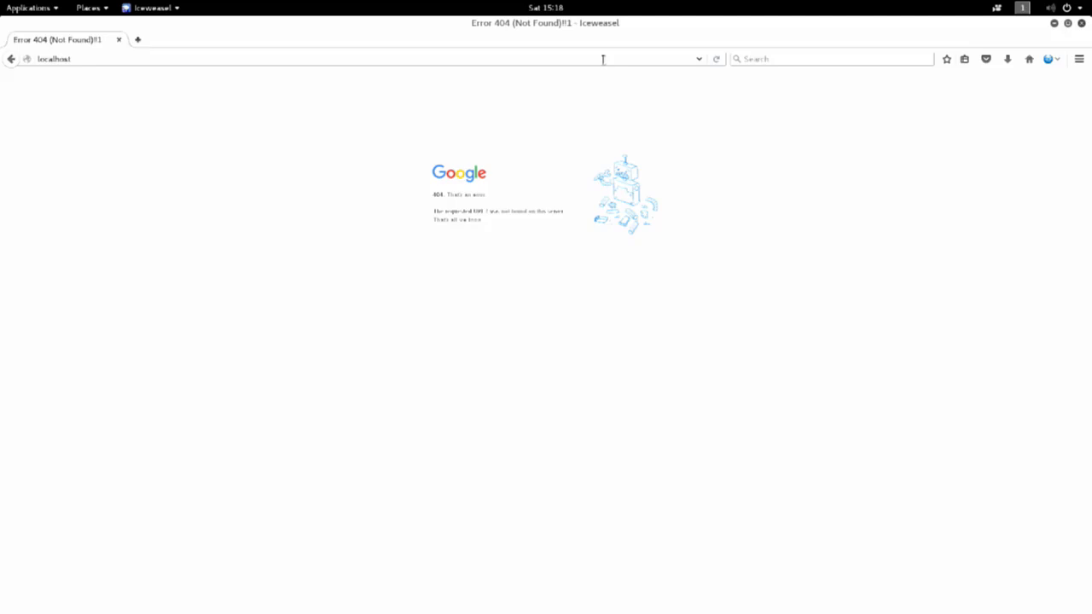
pyautogui.moveTo(699, 62)
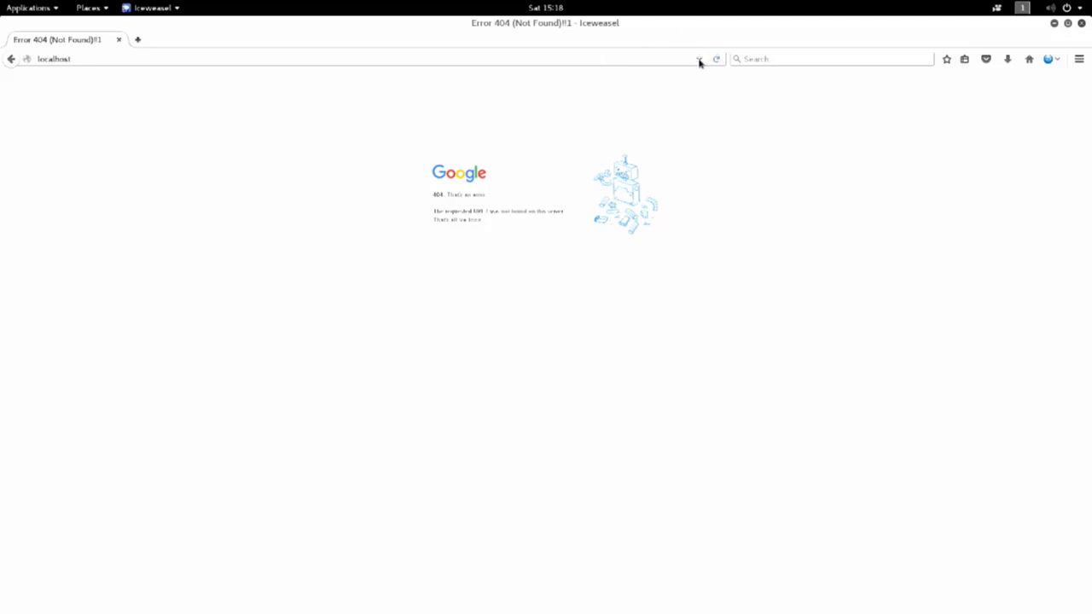
# Step: Enter localhost/server-status in the address bar, fixing a mistyped letter
pyautogui.click(716, 58)
pyautogui.write('/server-statutu')
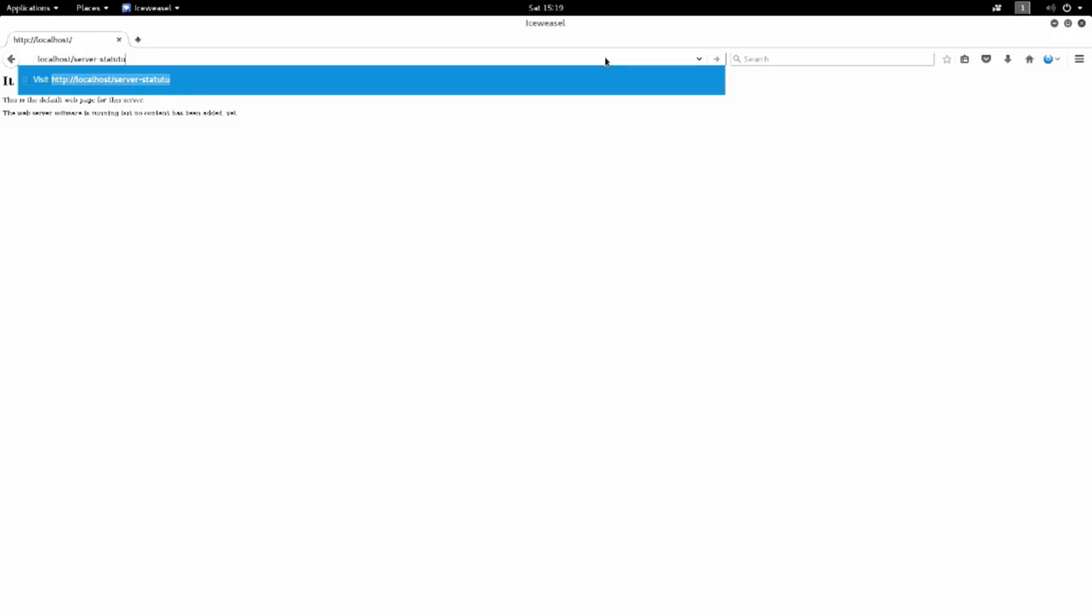
pyautogui.press('BackSpace')
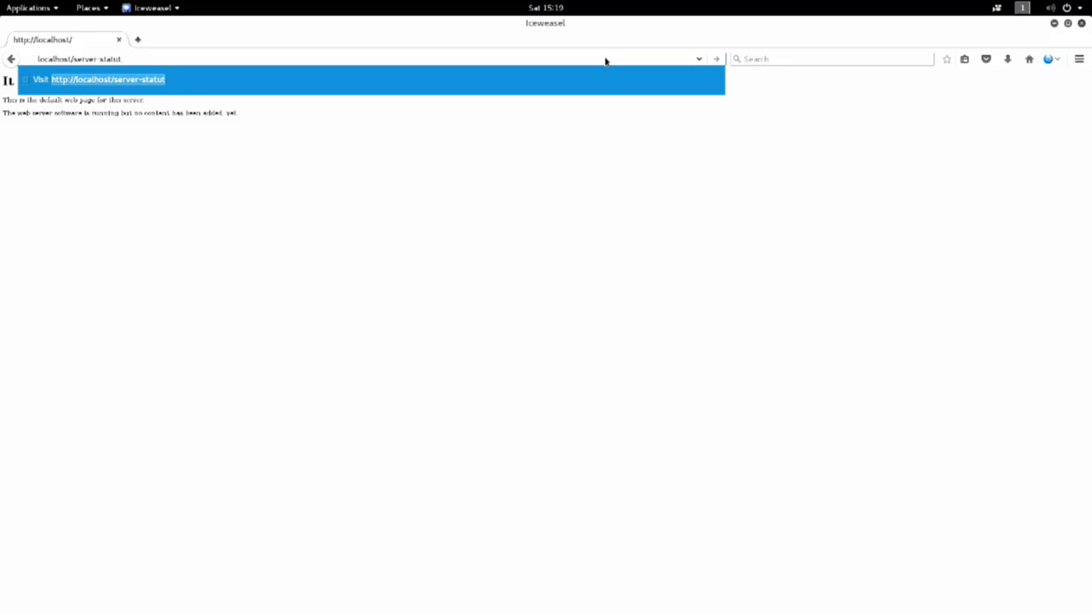
pyautogui.write('s')
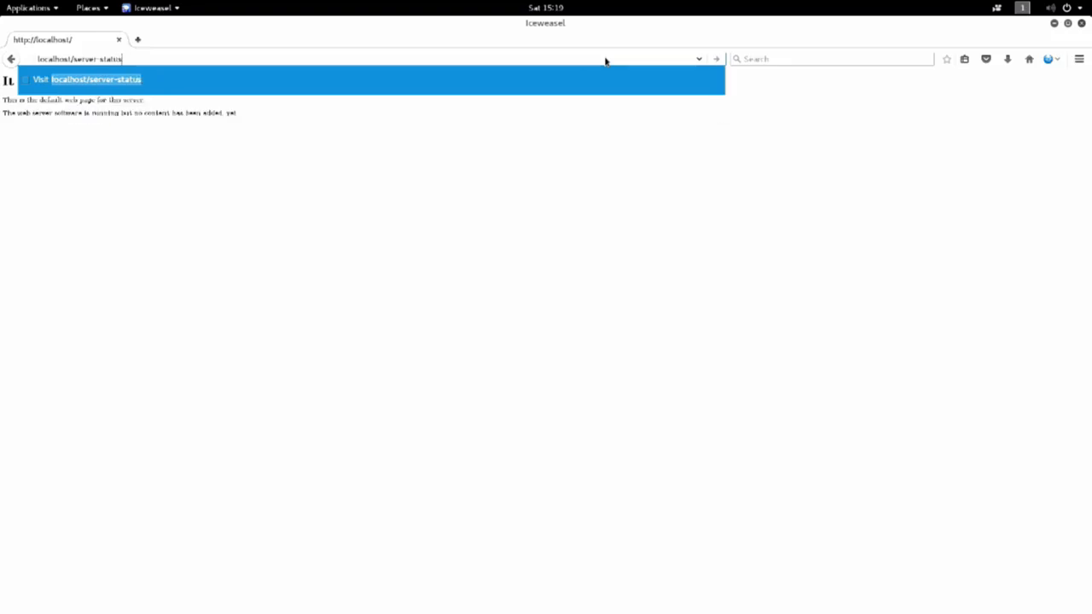